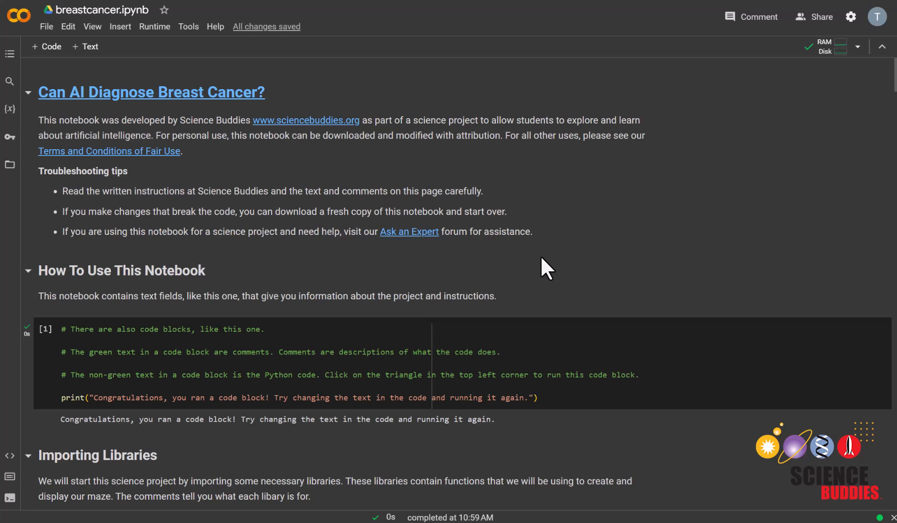
{"action": "mouse_move", "coordinate": [547, 274]}
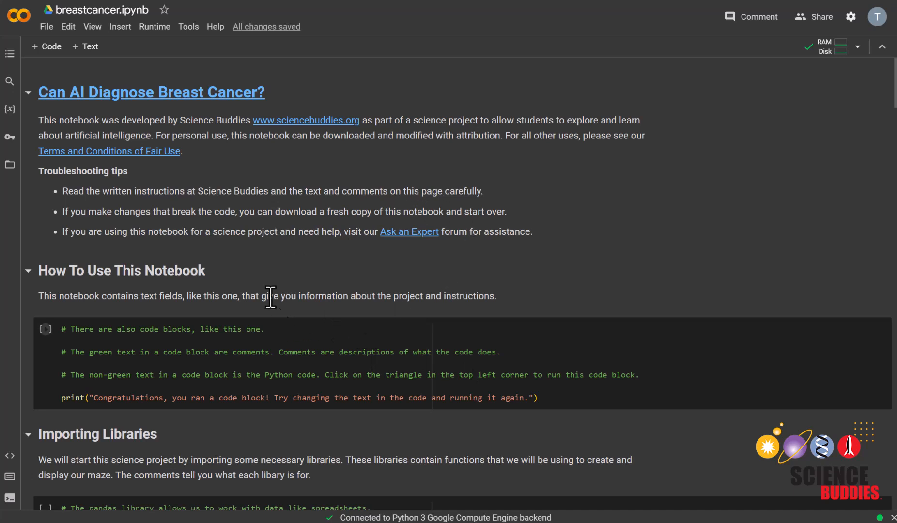
{"action": "mouse_move", "coordinate": [306, 297]}
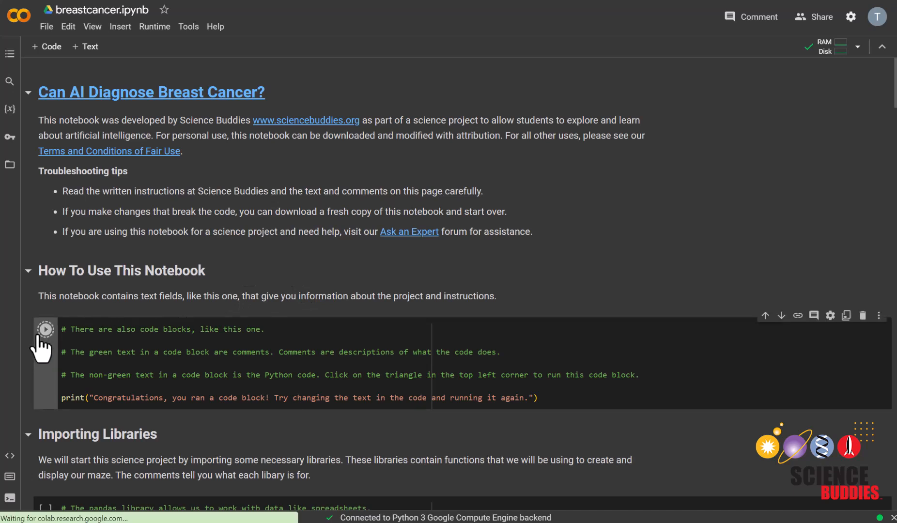
Step: Run the introductory code cell to print its congratulations message
{"action": "left_click", "coordinate": [45, 329]}
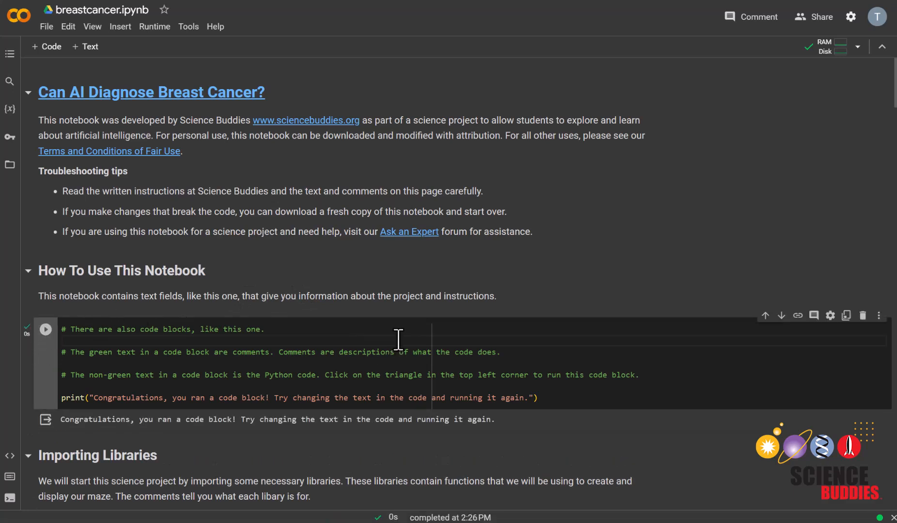
{"action": "left_click", "coordinate": [45, 329]}
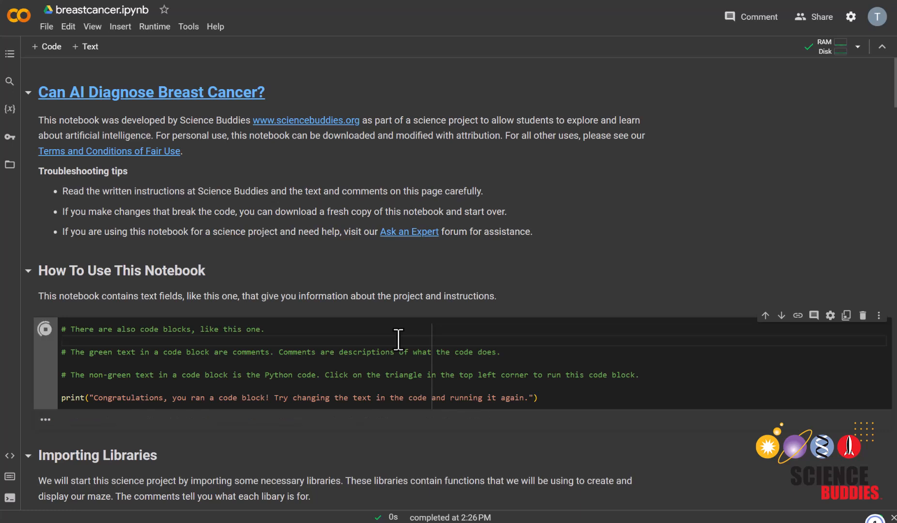
{"action": "left_click", "coordinate": [45, 329]}
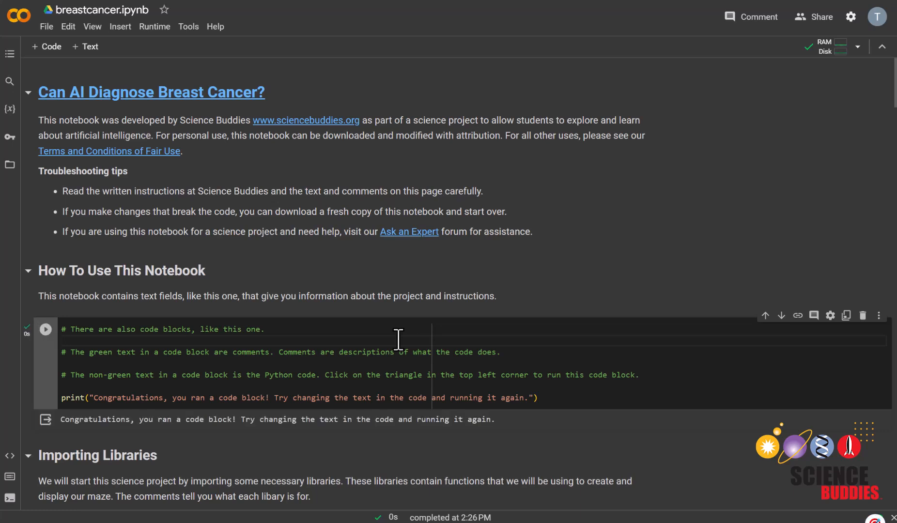
{"action": "mouse_move", "coordinate": [456, 328]}
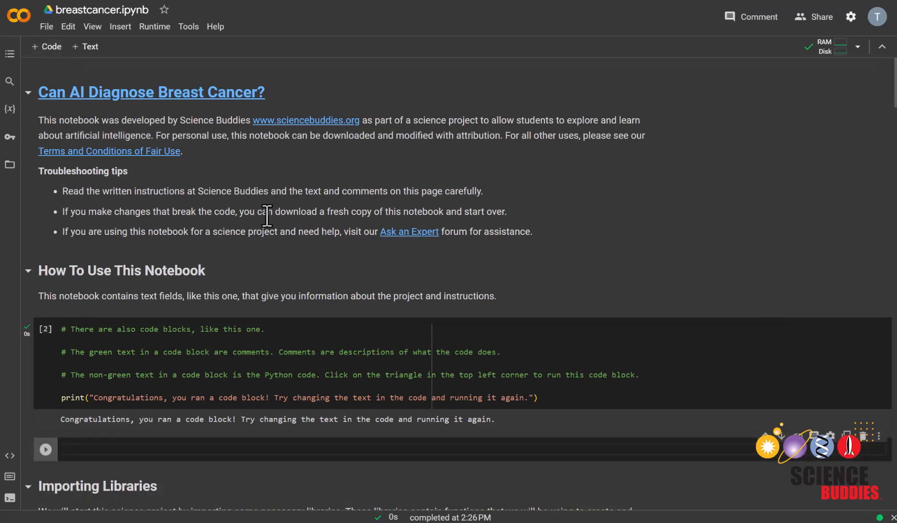
Step: Scroll down and enter 'import pandas as pd' in a code cell
{"action": "scroll", "scroll_direction": "down", "scroll_amount": 3}
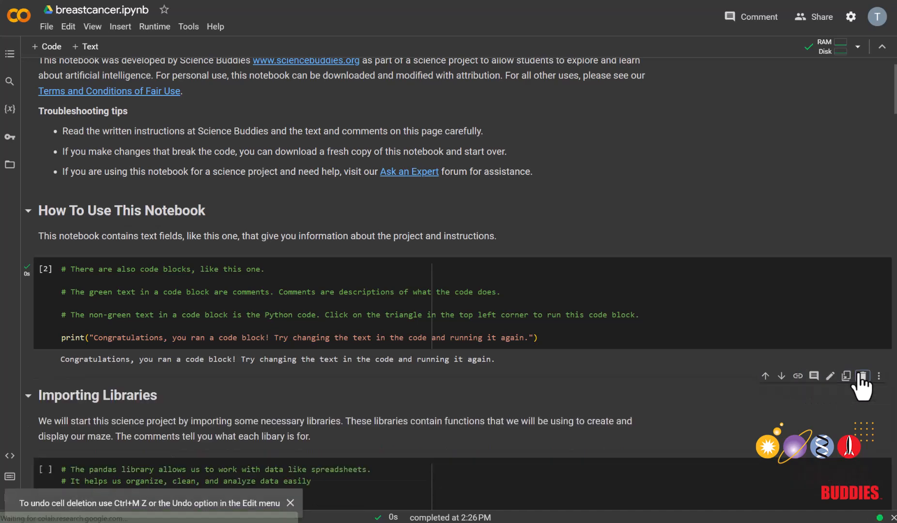
{"action": "mouse_move", "coordinate": [723, 397]}
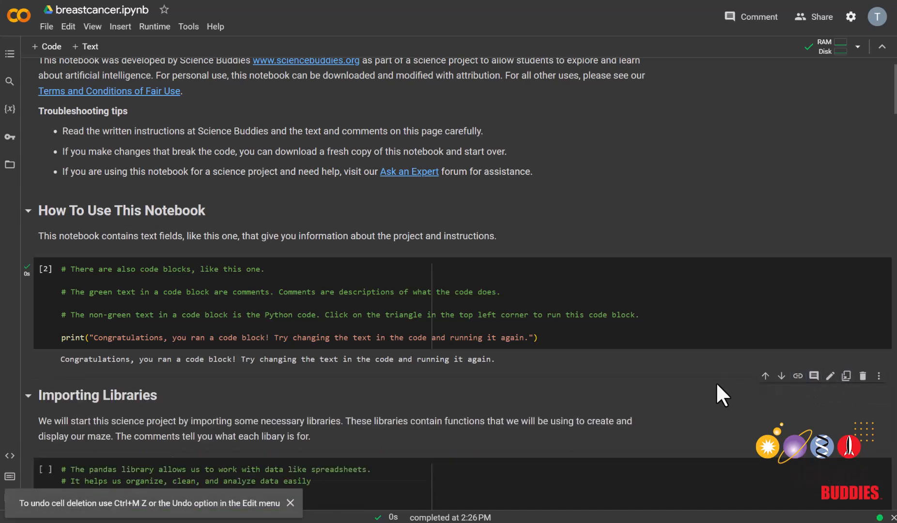
{"action": "type", "text": "import pandas as pd"}
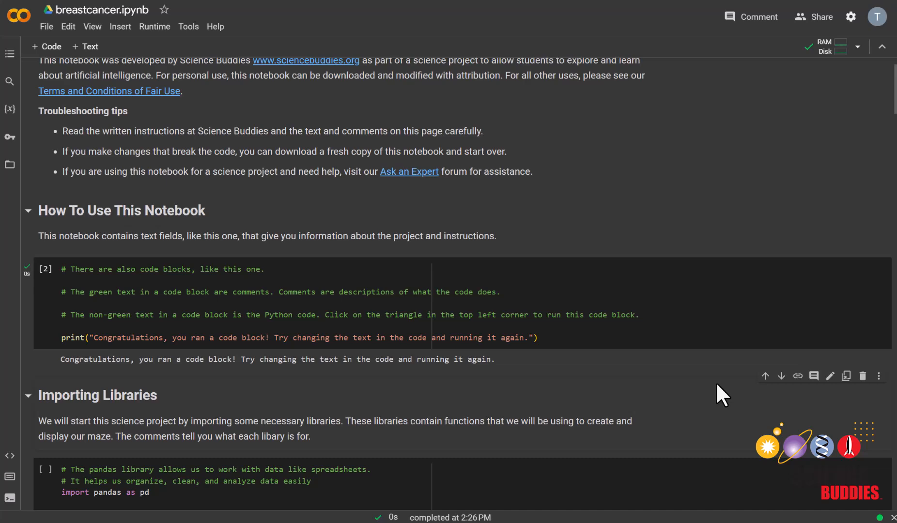
{"action": "scroll", "scroll_direction": "down", "scroll_amount": 3}
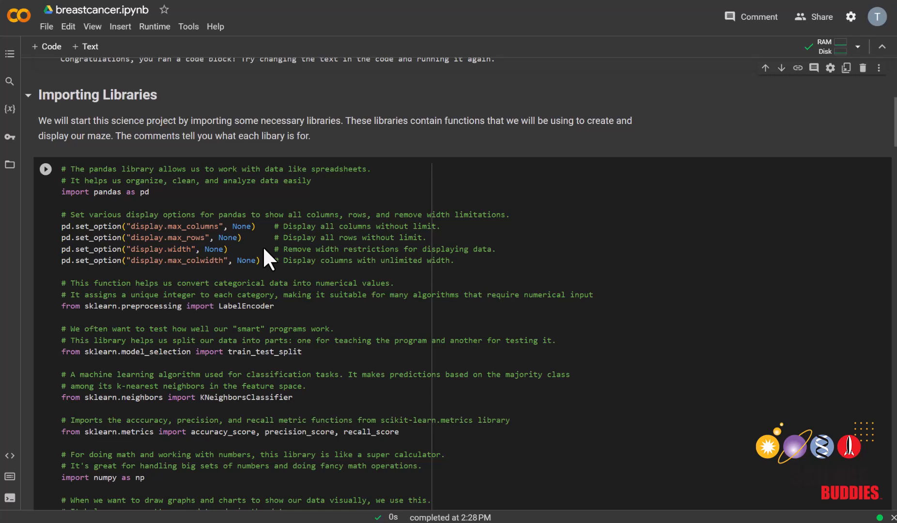
Step: Run the Importing Libraries cell to import all project libraries
{"action": "left_click", "coordinate": [45, 169]}
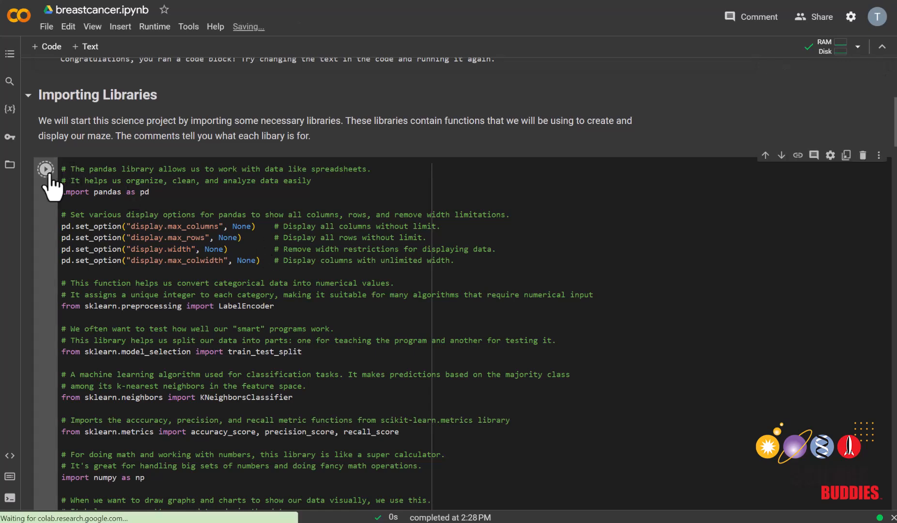
{"action": "left_click", "coordinate": [46, 169]}
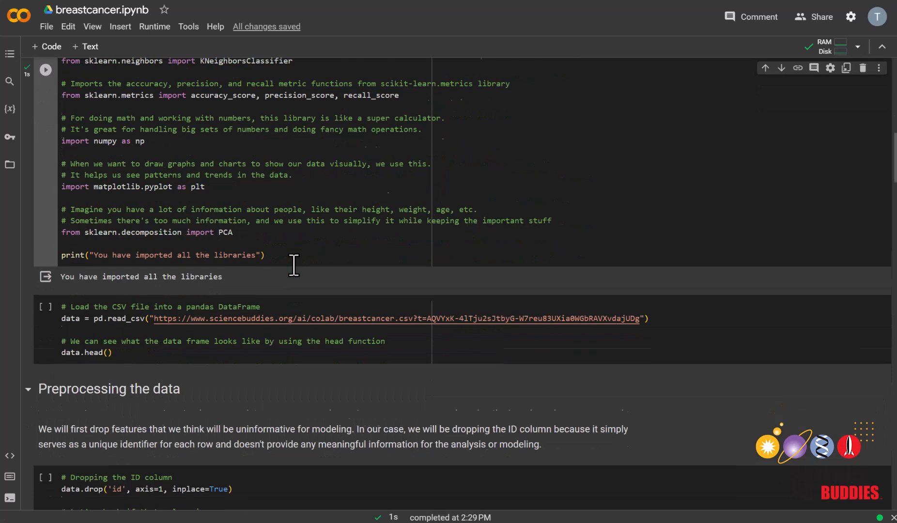
{"action": "scroll", "scroll_direction": "down", "scroll_amount": 3}
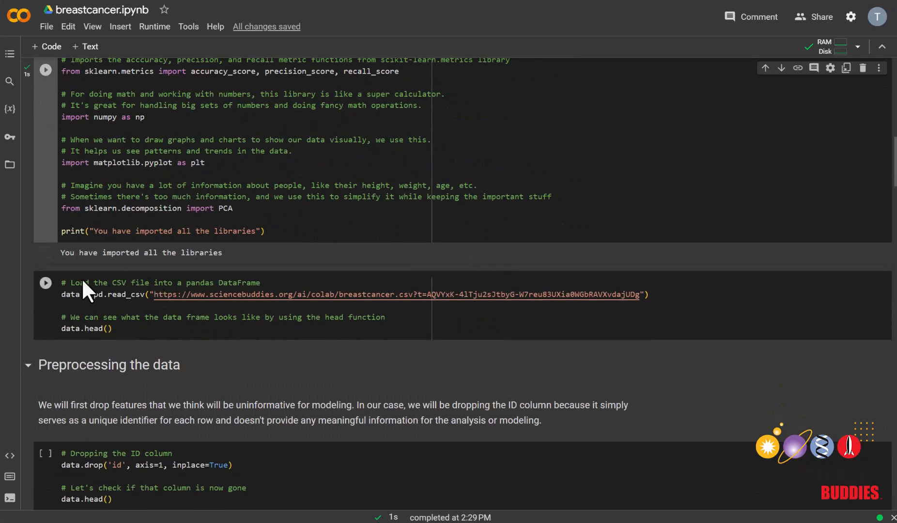
Step: Run the pd.read_csv cell to load the breast cancer data and show data.head()
{"action": "left_click", "coordinate": [45, 283]}
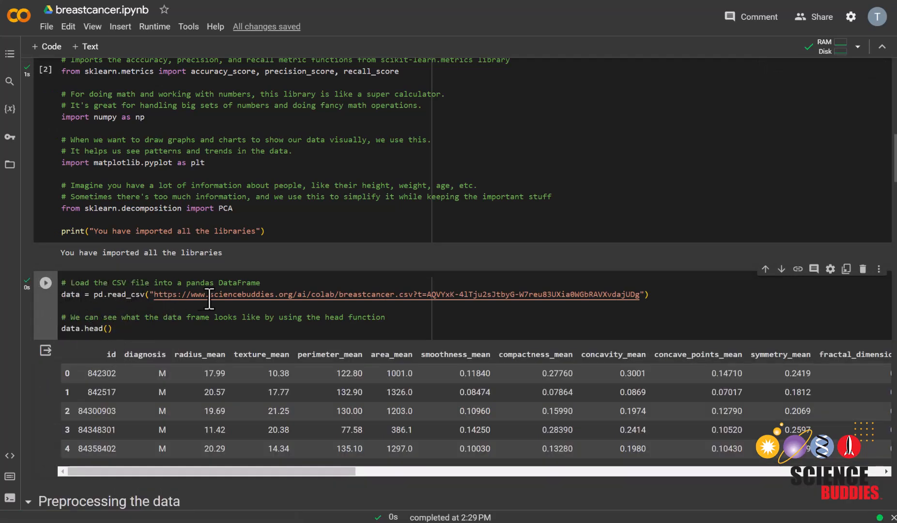
{"action": "scroll", "scroll_direction": "down", "scroll_amount": 3}
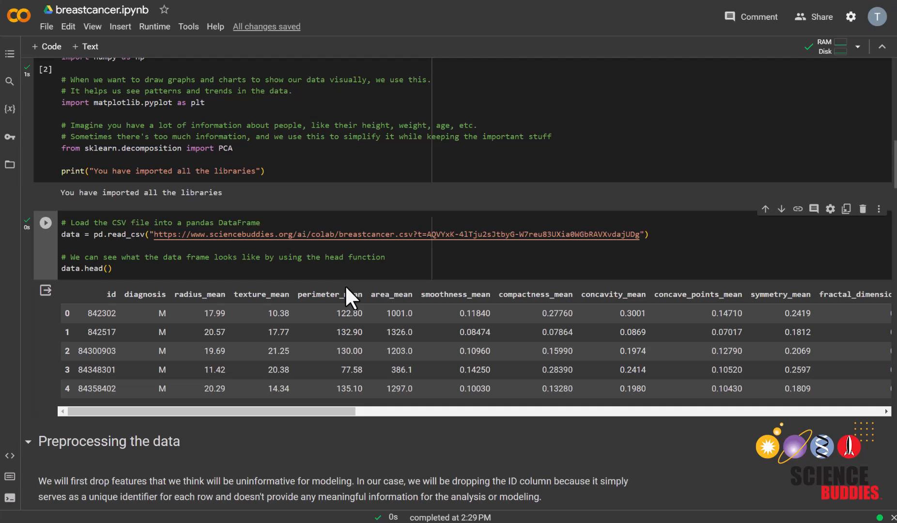
{"action": "mouse_move", "coordinate": [395, 295]}
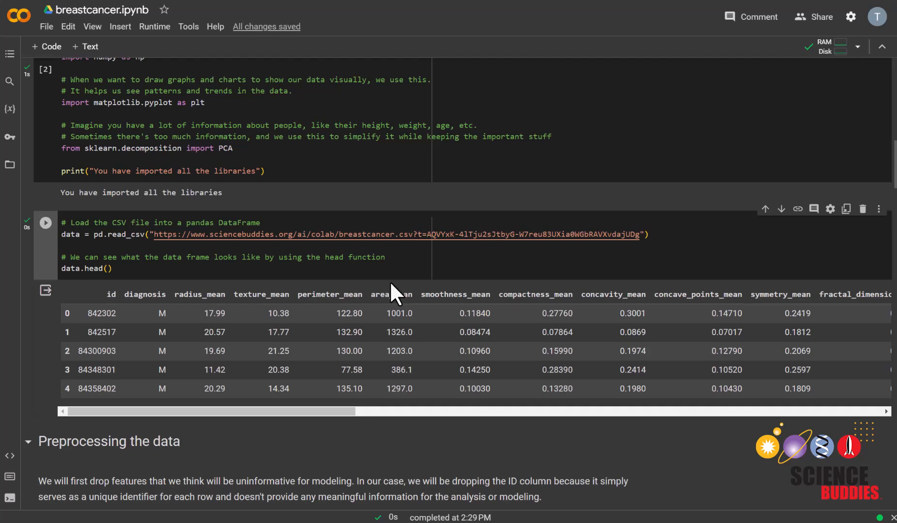
{"action": "scroll", "scroll_direction": "down", "scroll_amount": 3}
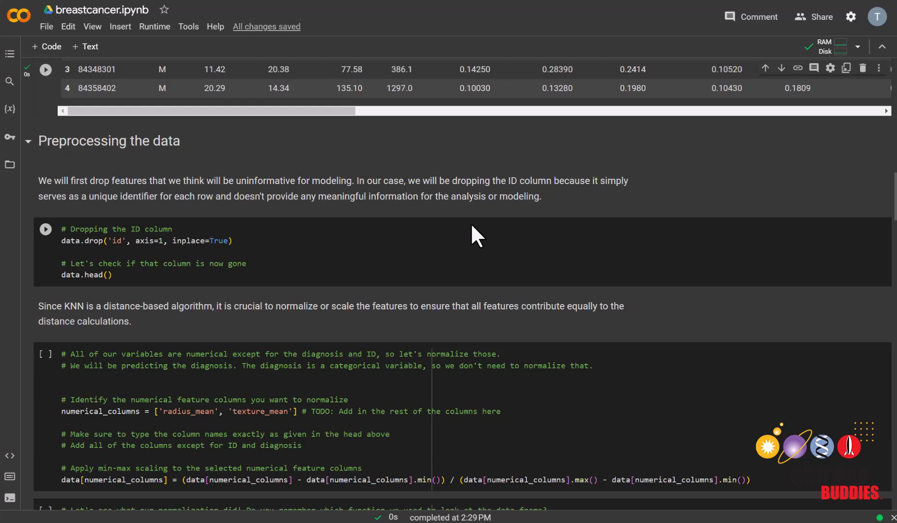
{"action": "mouse_move", "coordinate": [111, 269]}
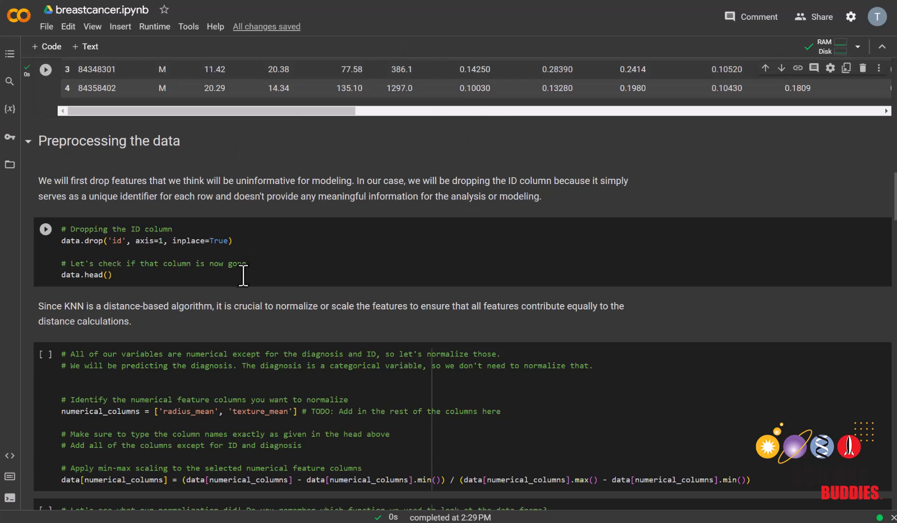
{"action": "scroll", "scroll_direction": "up", "scroll_amount": 3}
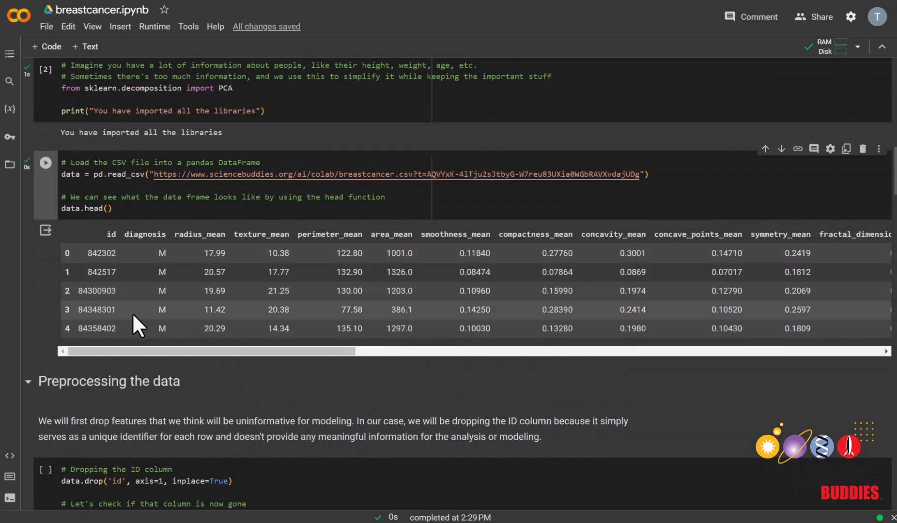
{"action": "mouse_move", "coordinate": [149, 290]}
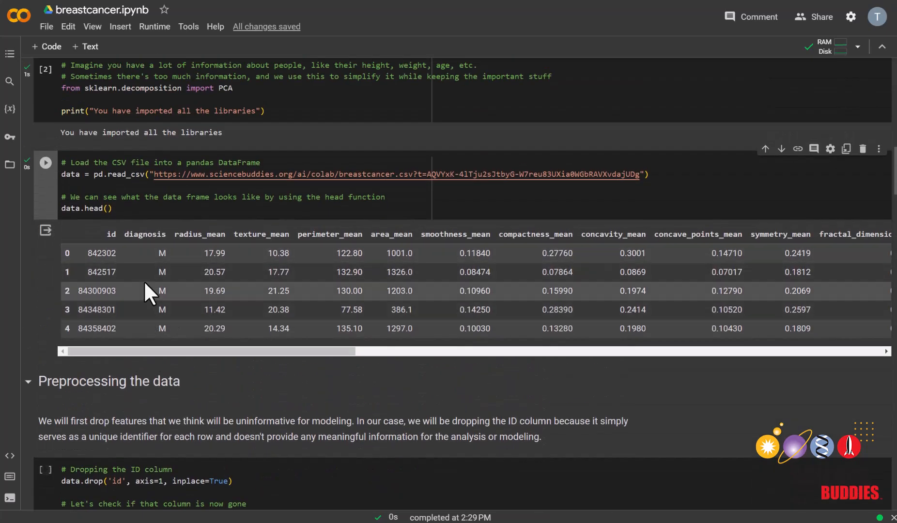
{"action": "mouse_move", "coordinate": [132, 304]}
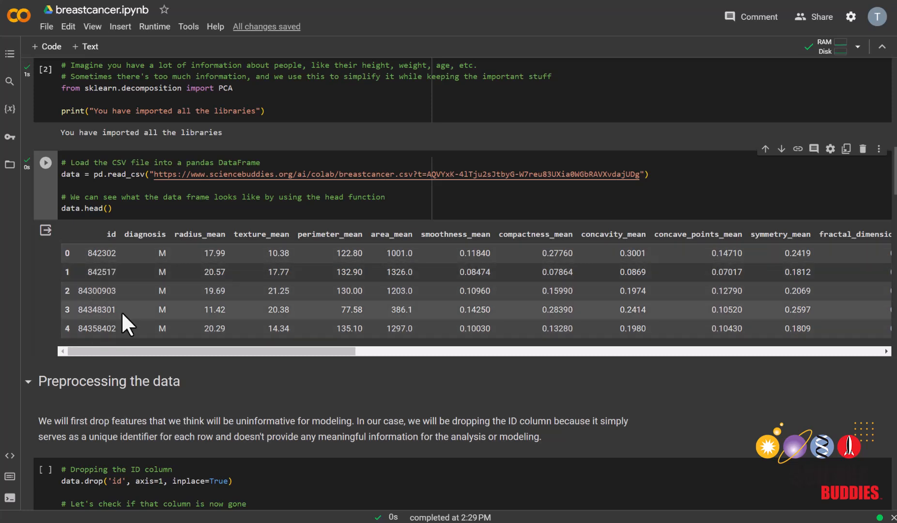
{"action": "scroll", "scroll_direction": "down", "scroll_amount": 3}
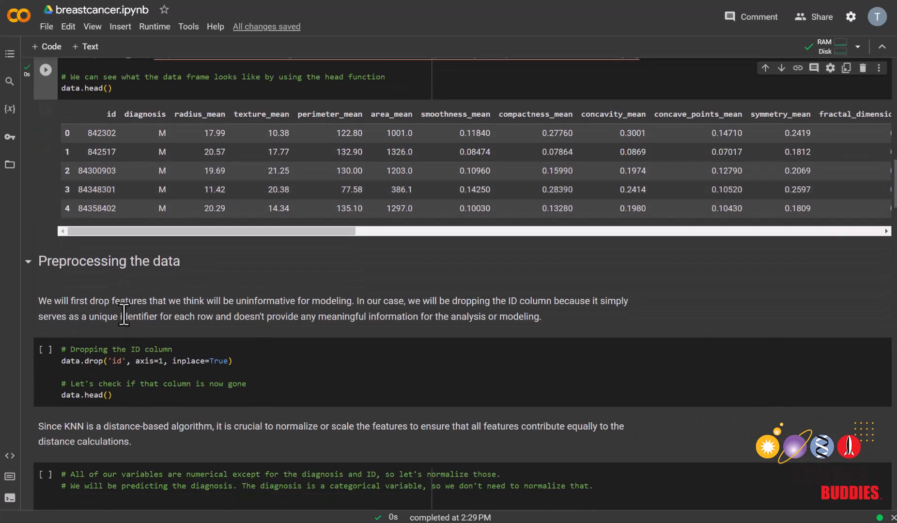
{"action": "scroll", "scroll_direction": "down", "scroll_amount": 3}
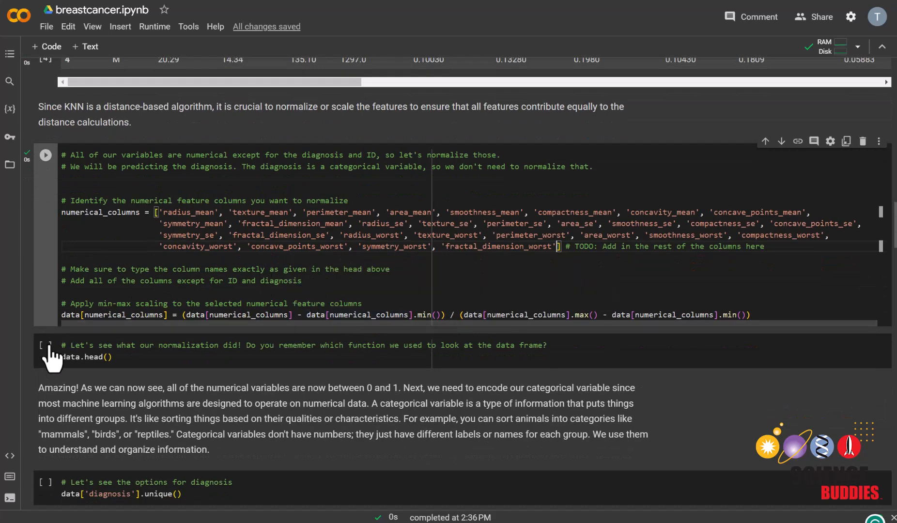
Step: Run the data.head() cell to preview the 0-1 scaled rows without the ID column
{"action": "left_click", "coordinate": [45, 353]}
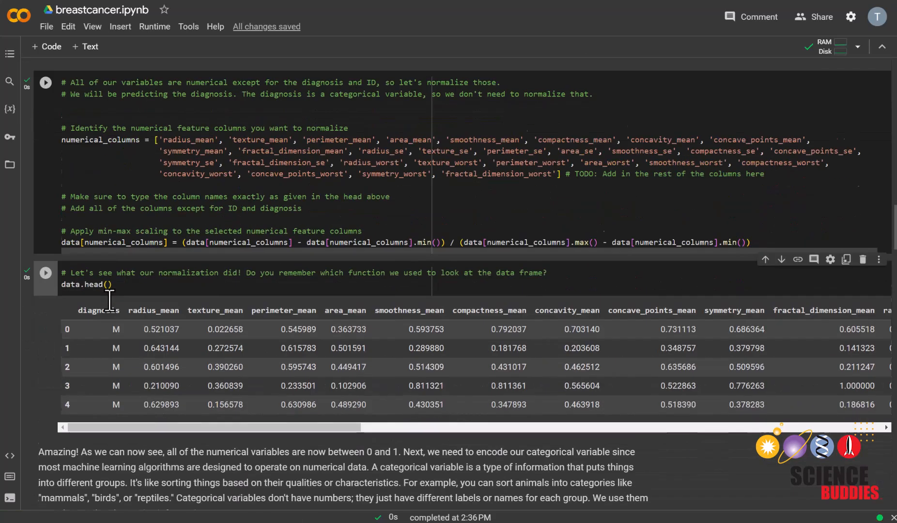
{"action": "scroll", "scroll_direction": "down", "scroll_amount": 3}
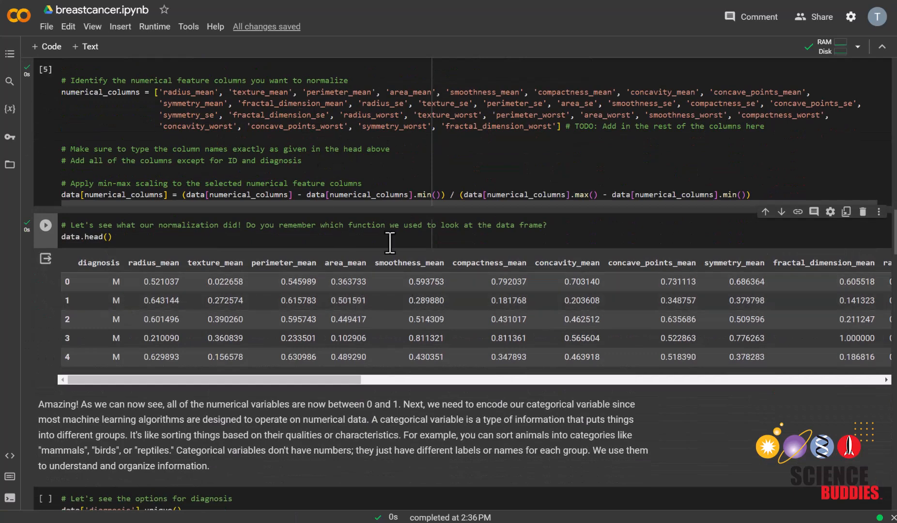
{"action": "scroll", "scroll_direction": "down", "scroll_amount": 3}
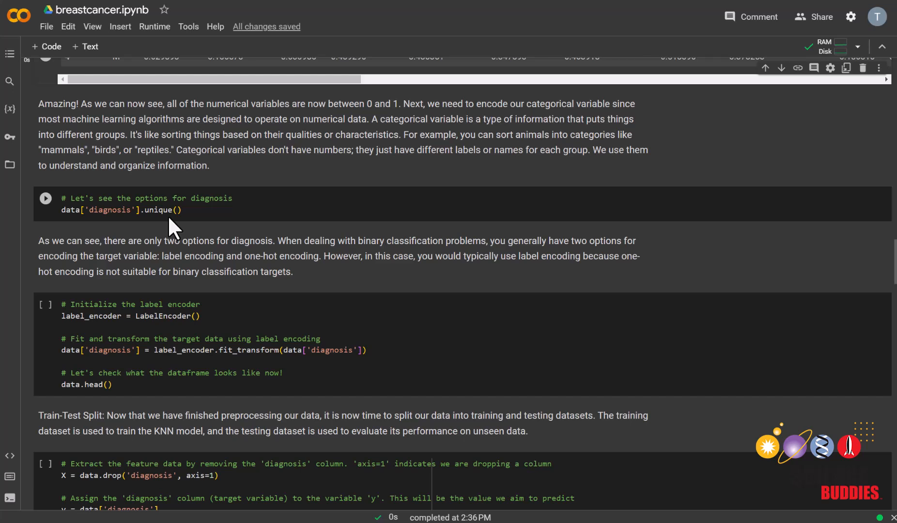
Step: Run data['diagnosis'].unique() to list the classes M and B
{"action": "double_click", "coordinate": [108, 209]}
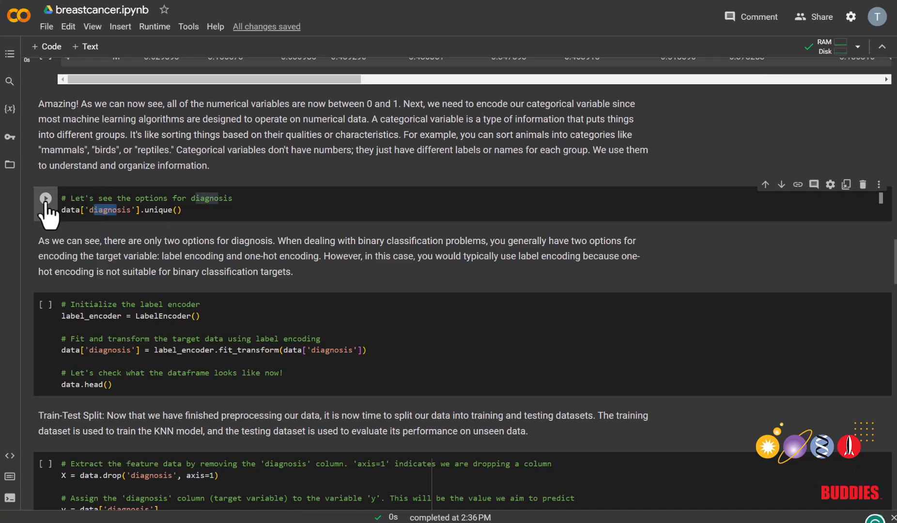
{"action": "left_click", "coordinate": [45, 199]}
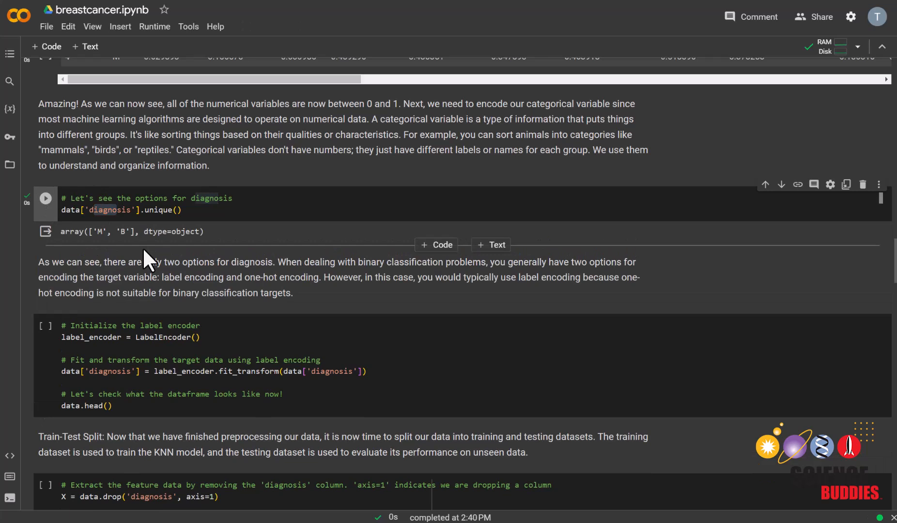
{"action": "mouse_move", "coordinate": [148, 262]}
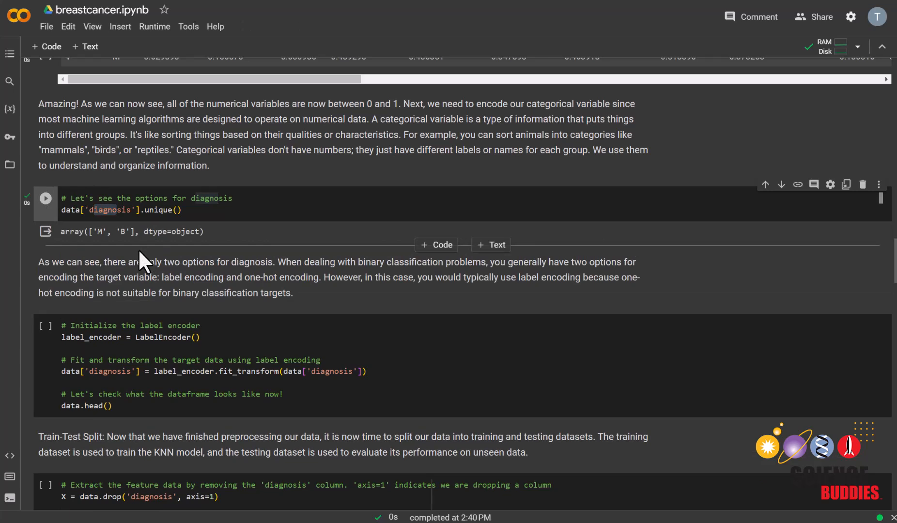
{"action": "mouse_move", "coordinate": [109, 249]}
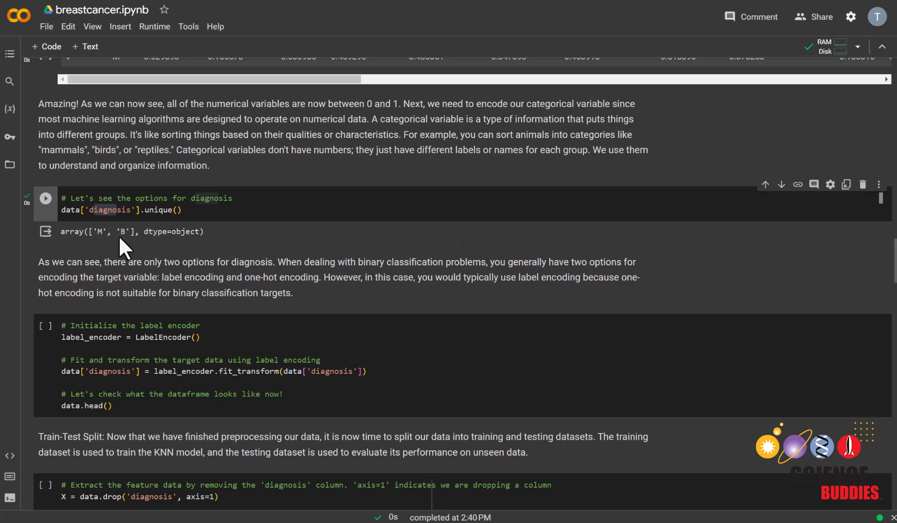
{"action": "scroll", "scroll_direction": "down", "scroll_amount": 3}
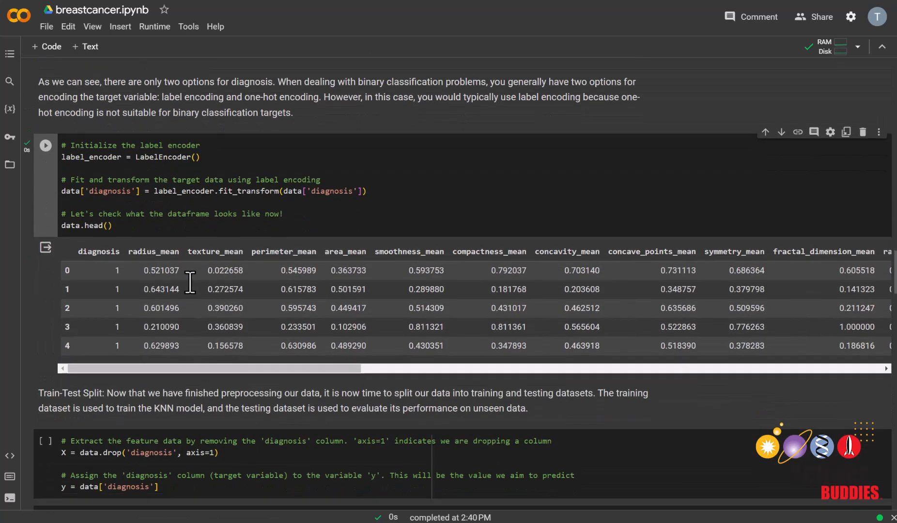
{"action": "mouse_move", "coordinate": [204, 315]}
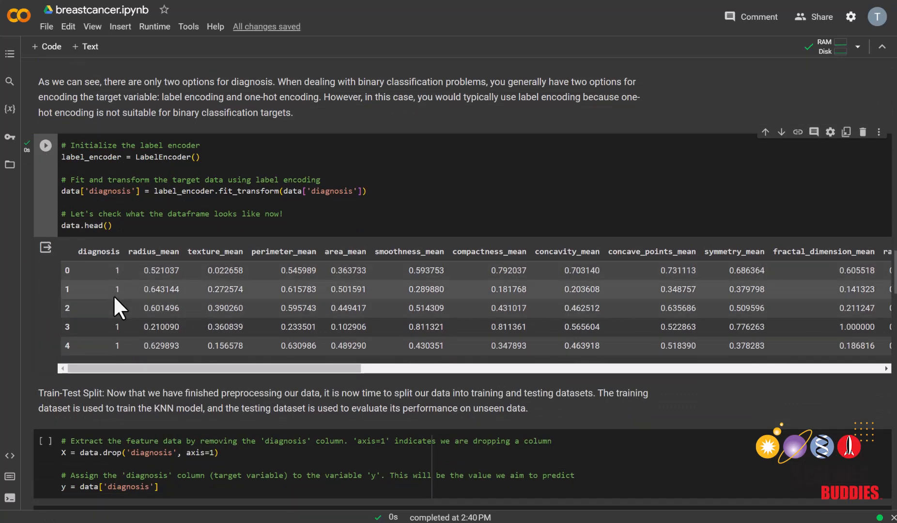
Step: Scroll down past the LabelEncoder cell to the encoded data preview
{"action": "scroll", "scroll_direction": "down", "scroll_amount": 3}
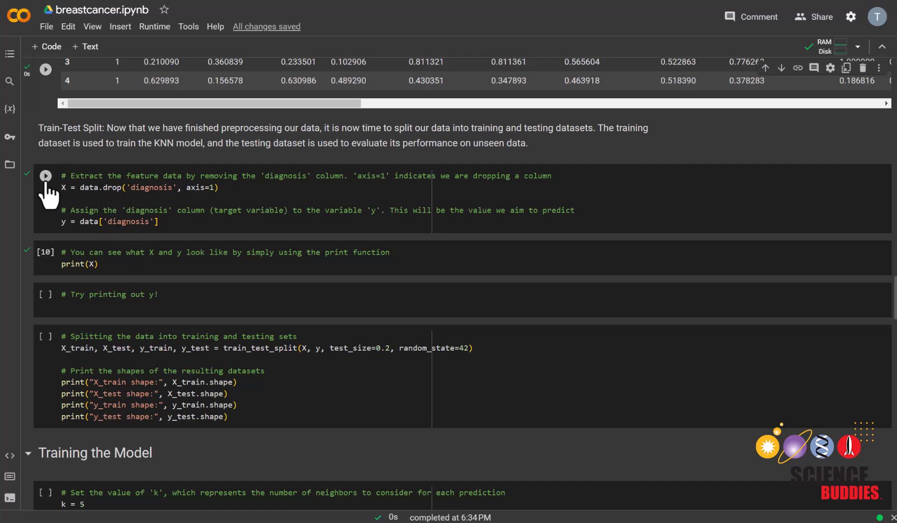
Step: Split off features X and target y, print X, and run the train-test split
{"action": "left_click", "coordinate": [45, 176]}
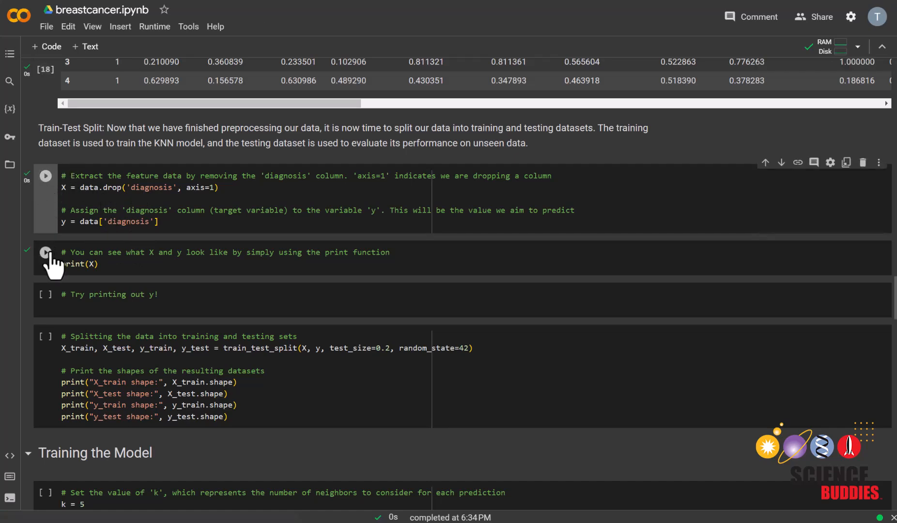
{"action": "left_click", "coordinate": [45, 256]}
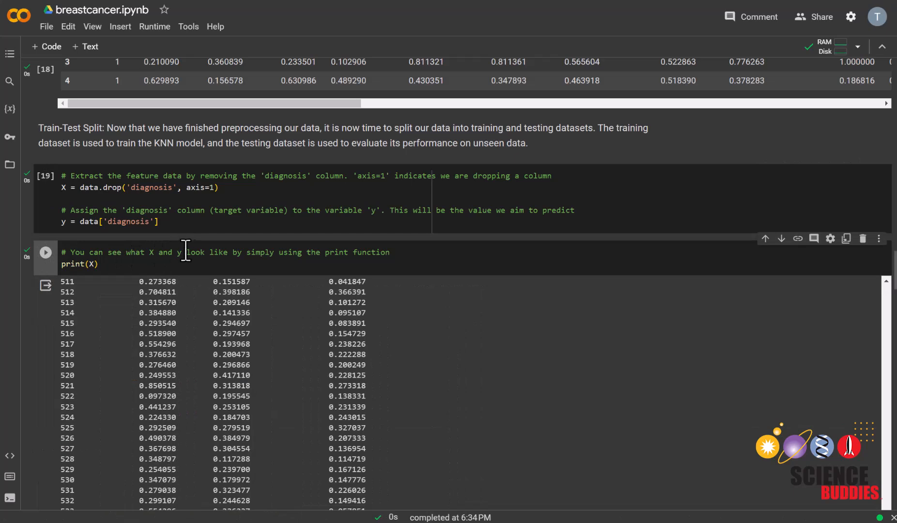
{"action": "scroll", "scroll_direction": "down", "scroll_amount": 3}
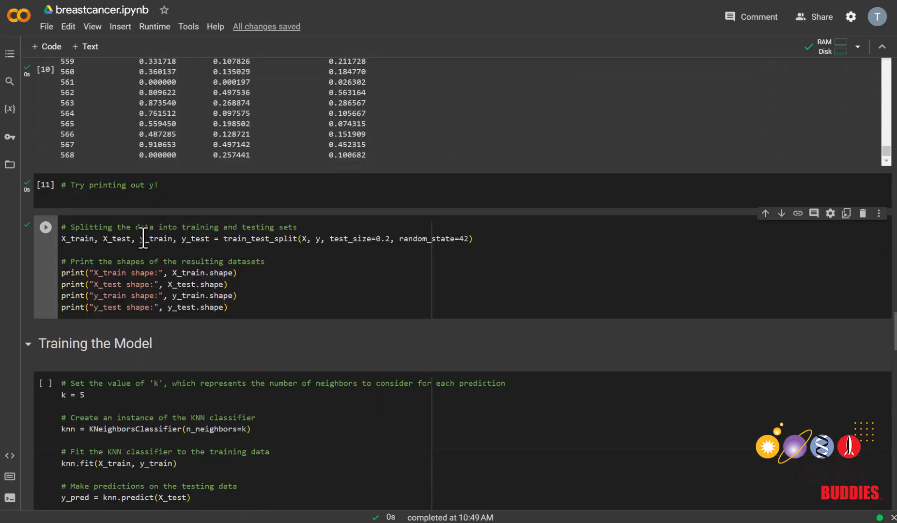
{"action": "mouse_move", "coordinate": [155, 239]}
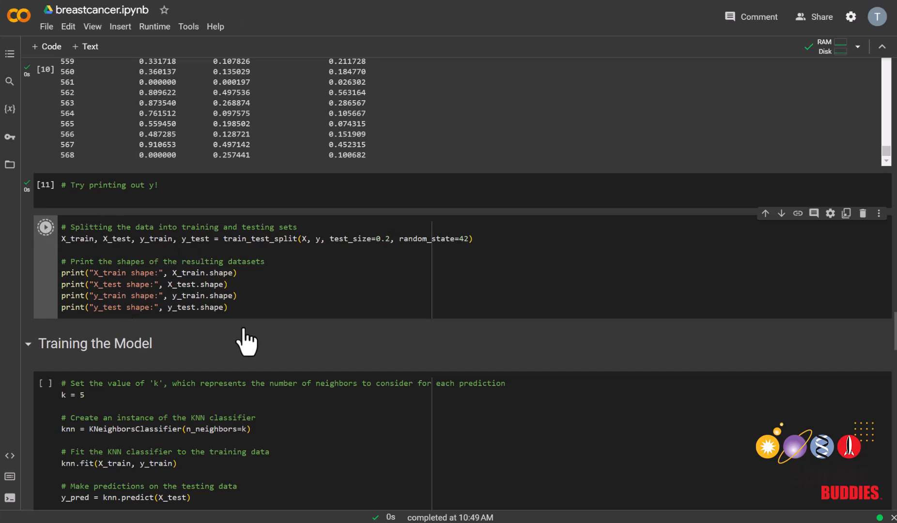
{"action": "left_click", "coordinate": [45, 227]}
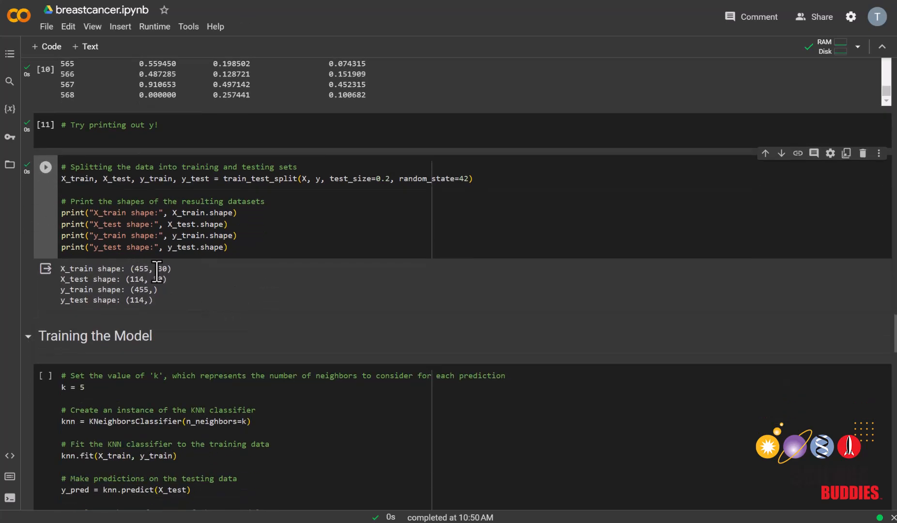
Step: Select the 455 training-sample count in the split output and scroll on
{"action": "double_click", "coordinate": [161, 269]}
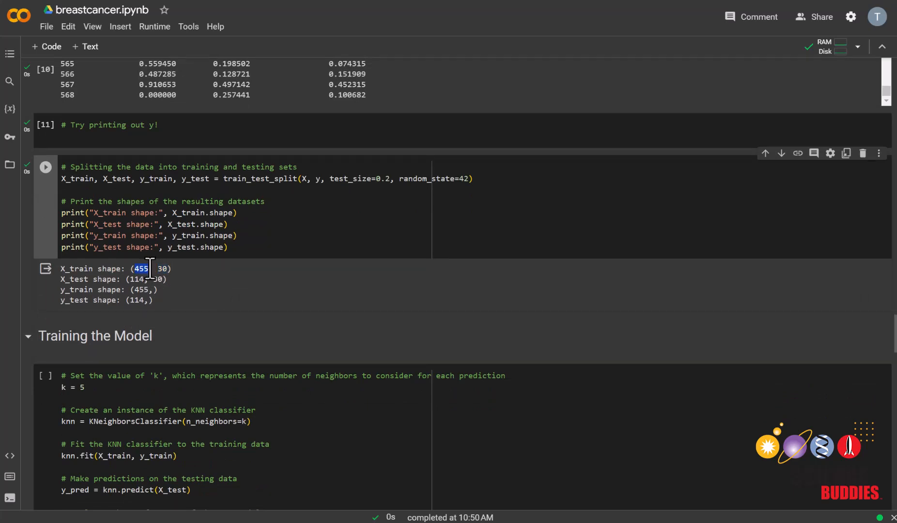
{"action": "scroll", "scroll_direction": "down", "scroll_amount": 3}
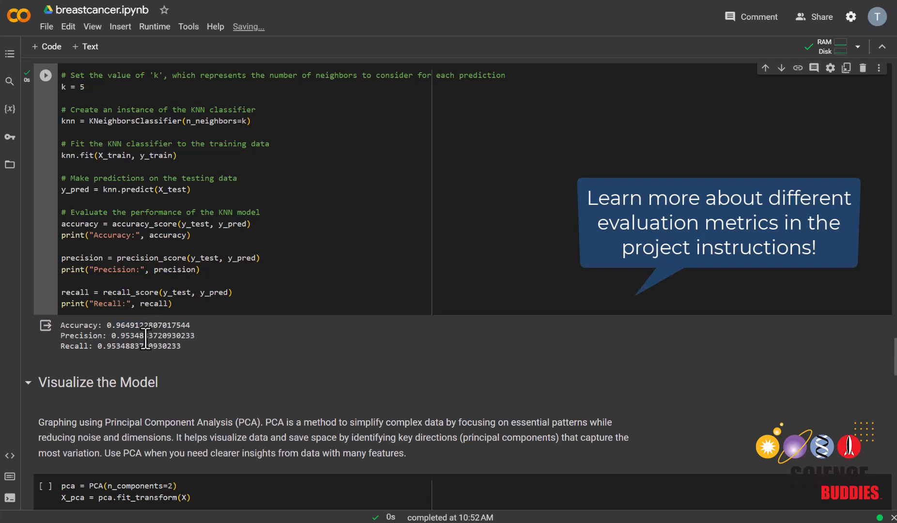
{"action": "double_click", "coordinate": [112, 346]}
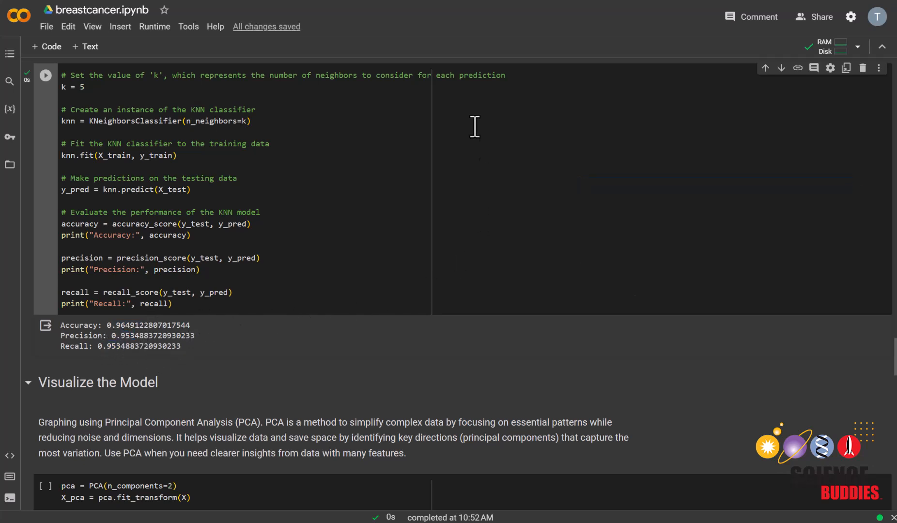
{"action": "scroll", "scroll_direction": "down", "scroll_amount": 3}
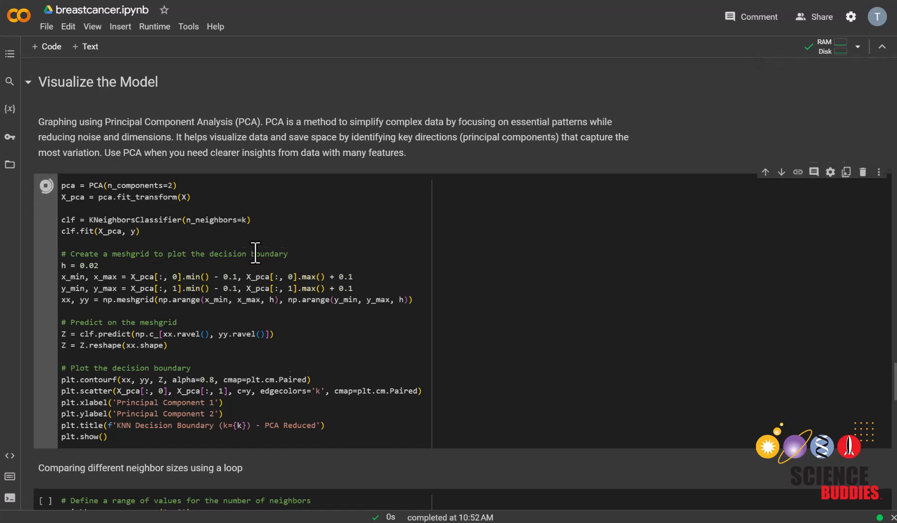
Step: Scroll down to the PCA decision boundary plot for k=5
{"action": "scroll", "scroll_direction": "down", "scroll_amount": 3}
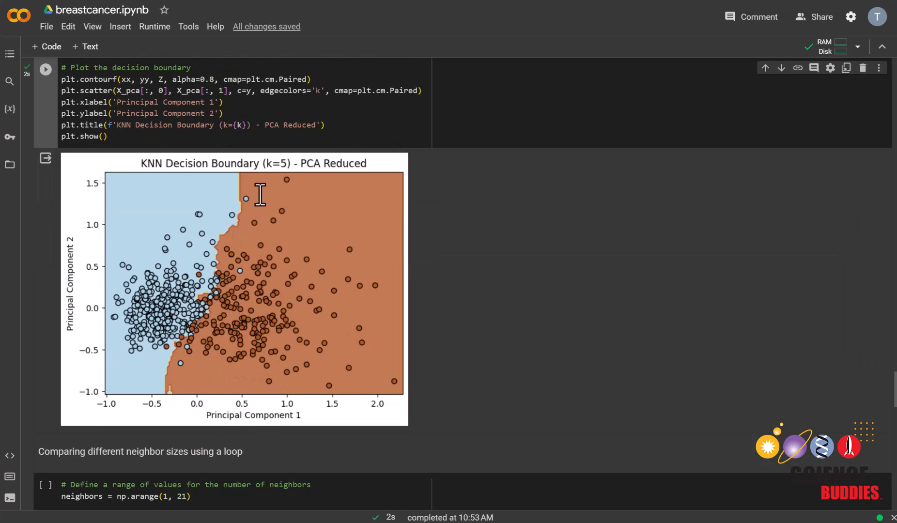
{"action": "mouse_move", "coordinate": [375, 158]}
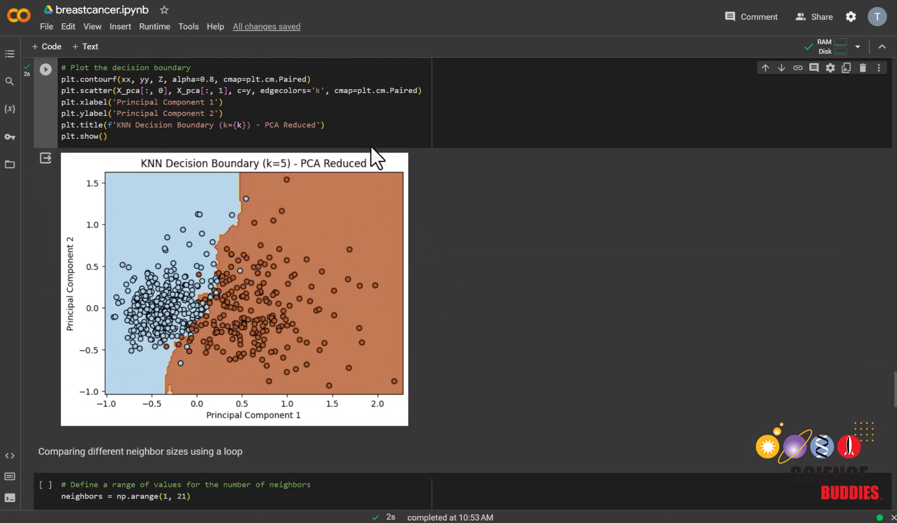
{"action": "mouse_move", "coordinate": [276, 274]}
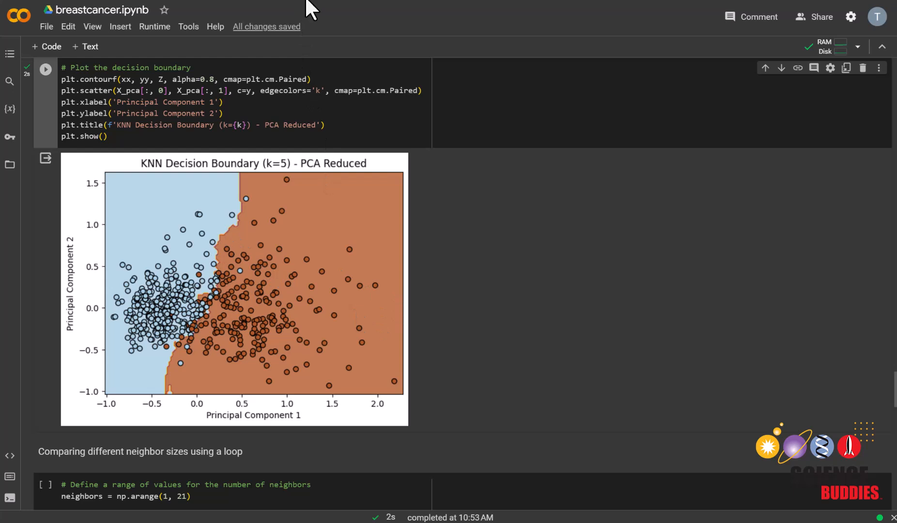
Step: Chart accuracy, precision and recall for 1 to 20 neighbors
{"action": "scroll", "scroll_direction": "down", "scroll_amount": 3}
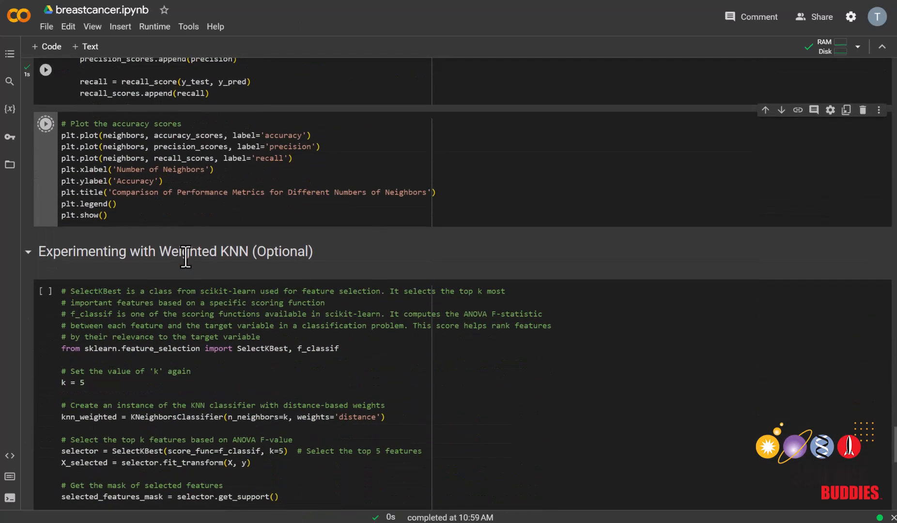
{"action": "left_click", "coordinate": [45, 124]}
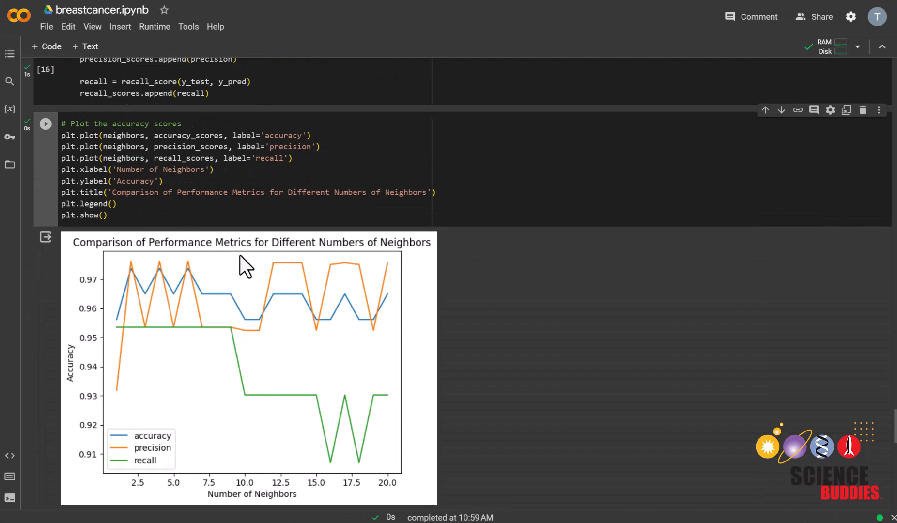
{"action": "scroll", "scroll_direction": "down", "scroll_amount": 3}
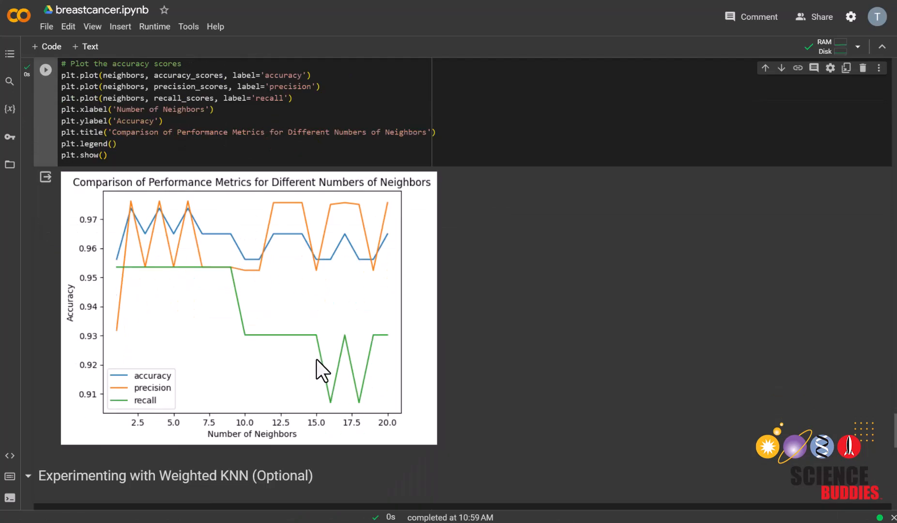
{"action": "mouse_move", "coordinate": [323, 370]}
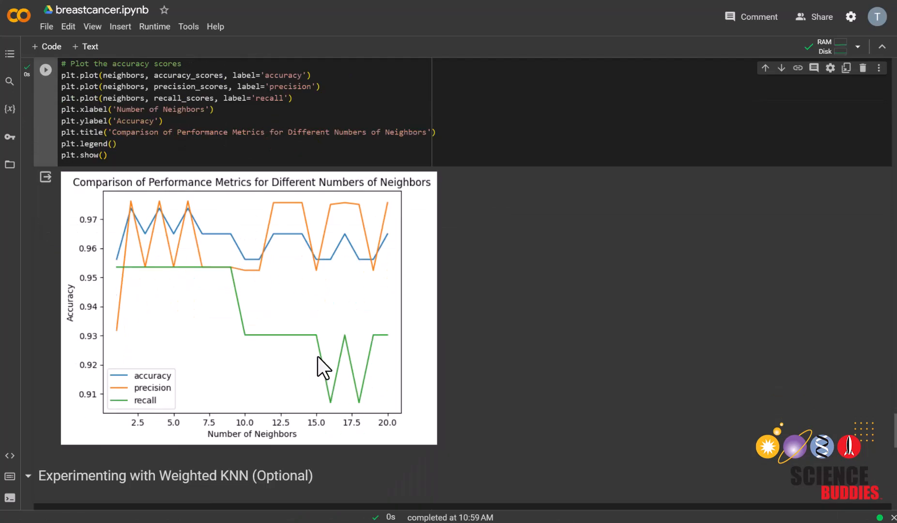
{"action": "scroll", "scroll_direction": "down", "scroll_amount": 3}
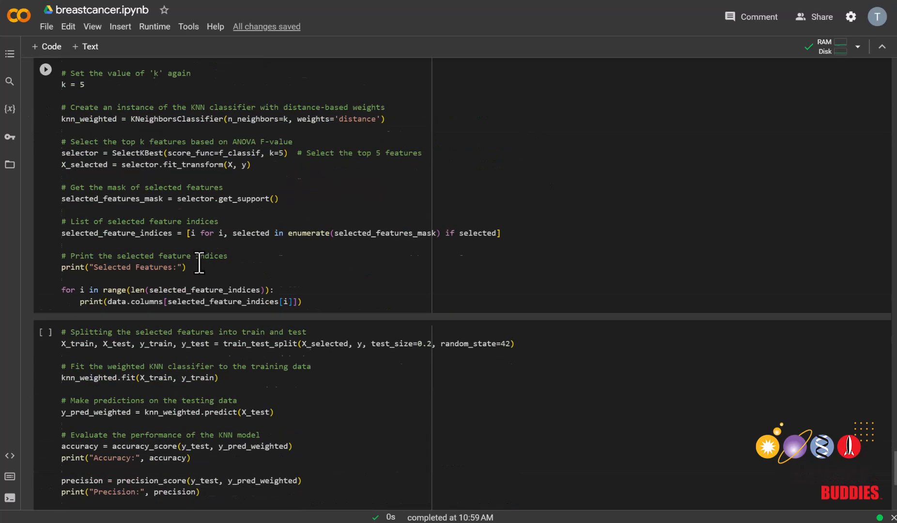
{"action": "scroll", "scroll_direction": "down", "scroll_amount": 3}
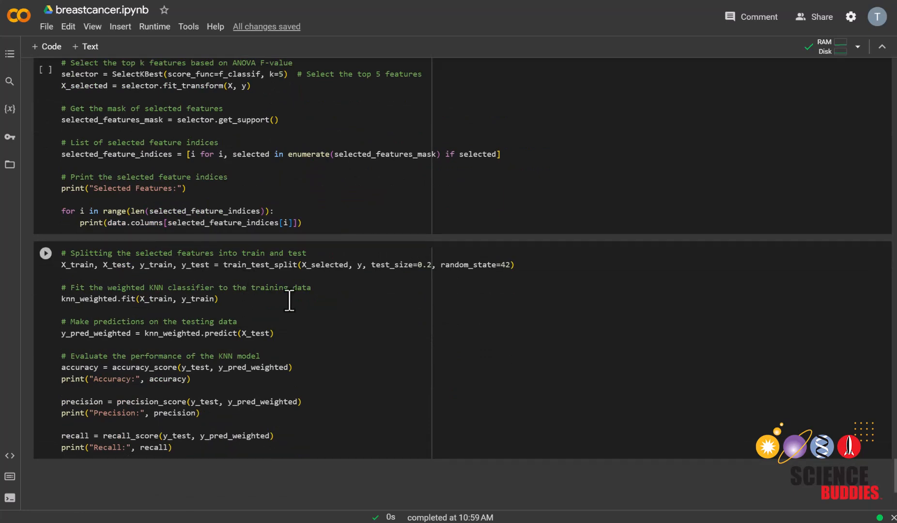
{"action": "mouse_move", "coordinate": [284, 312]}
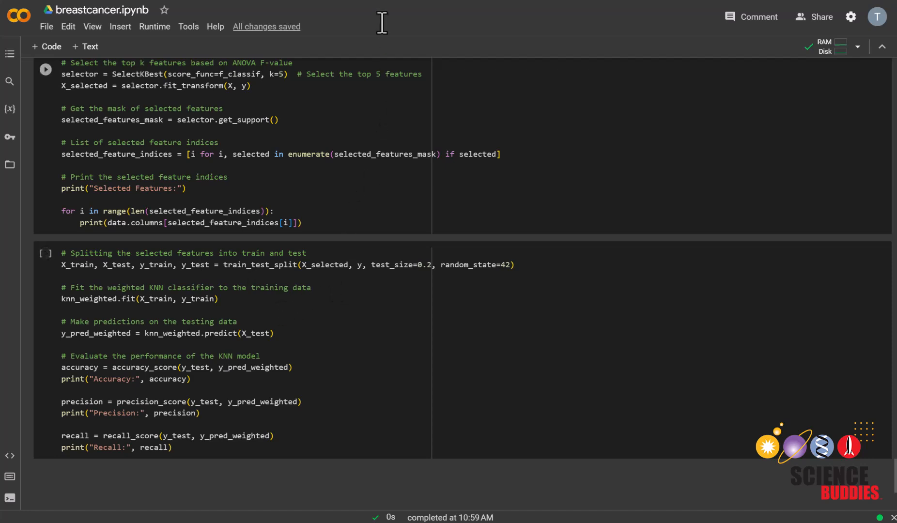
{"action": "mouse_move", "coordinate": [449, 220]}
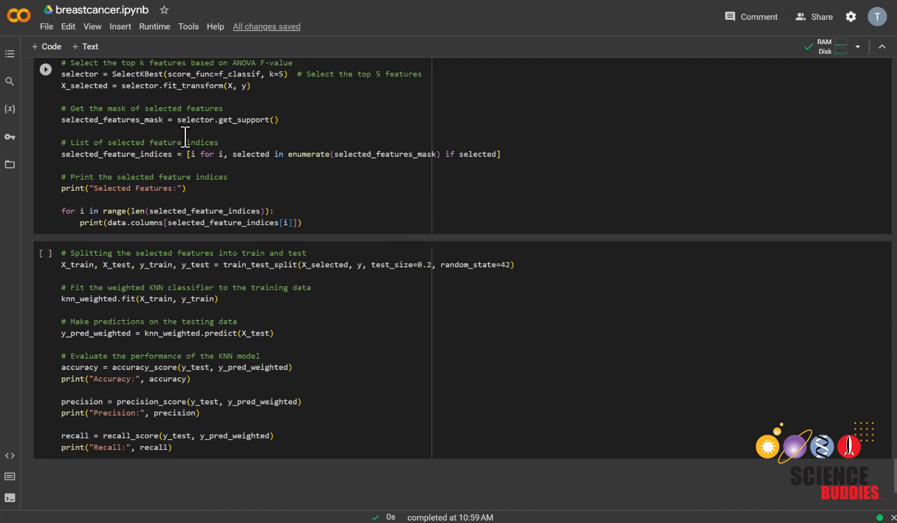
{"action": "mouse_move", "coordinate": [130, 172]}
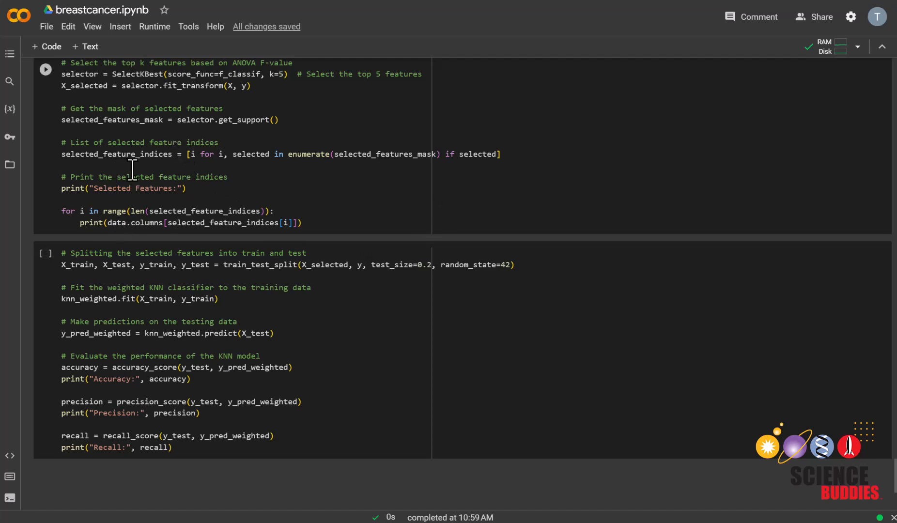